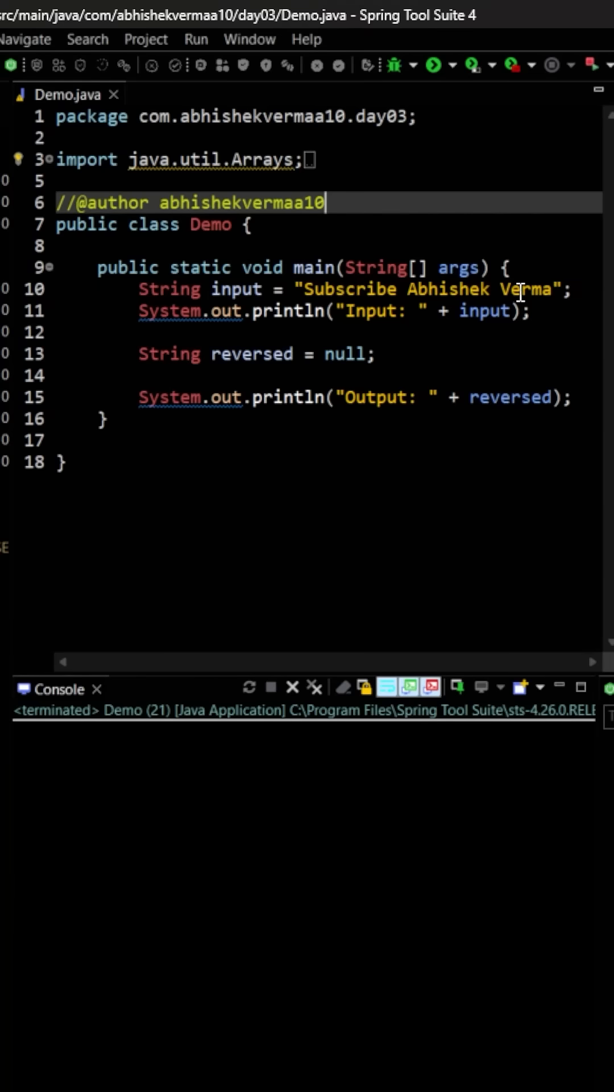
mouse_move(549, 306)
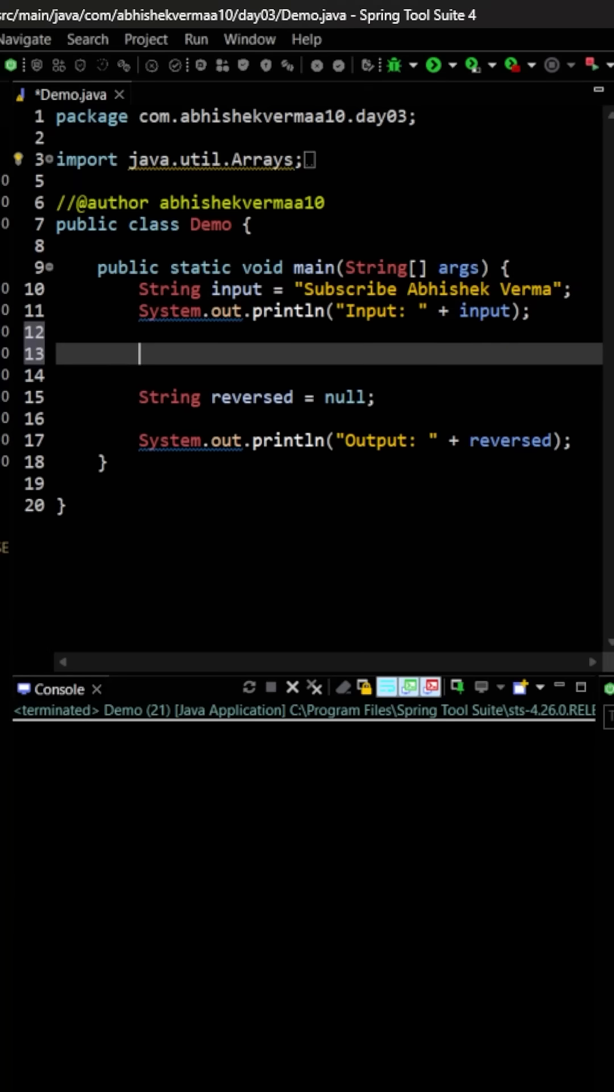
- Write input.split(" ") on a new line inside main
text(inpu)
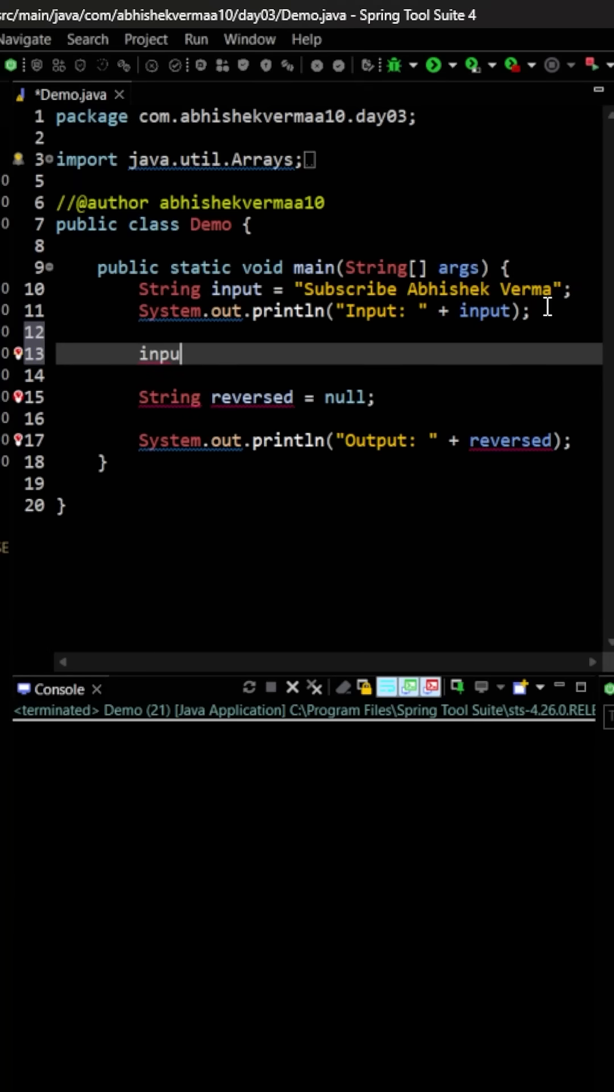
text(.split(")
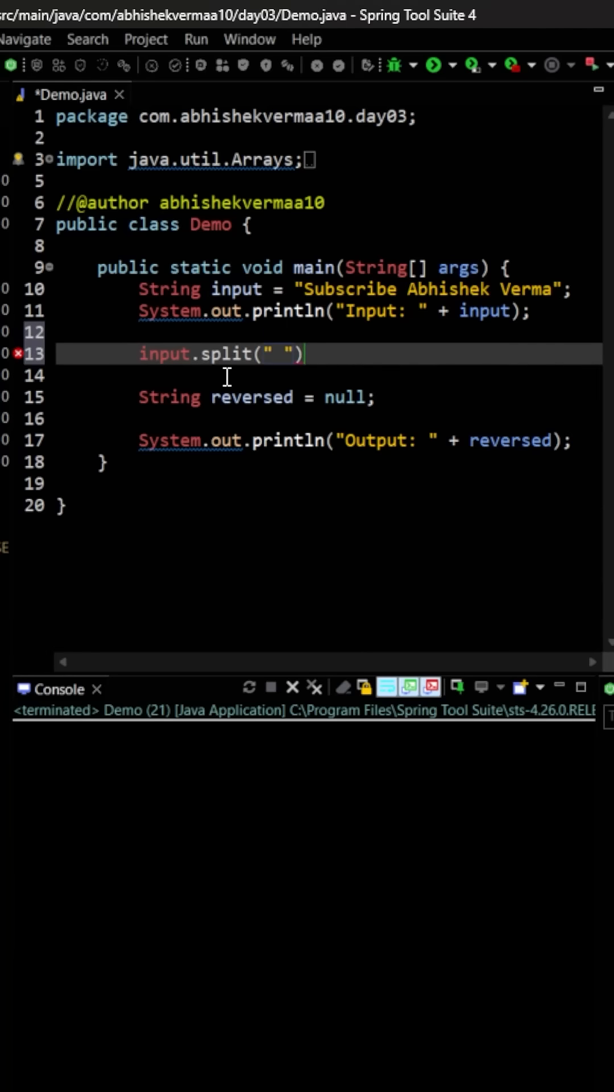
- Wrap the split call as Arrays.stream(input.split(" ")) and start a new line below
click(141, 354)
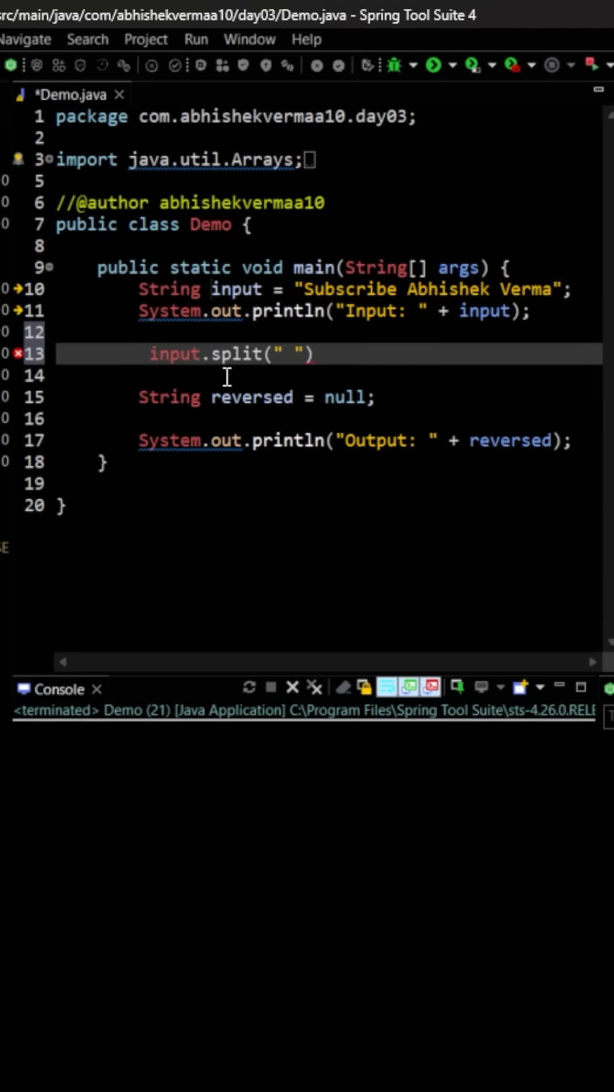
text(Arr)
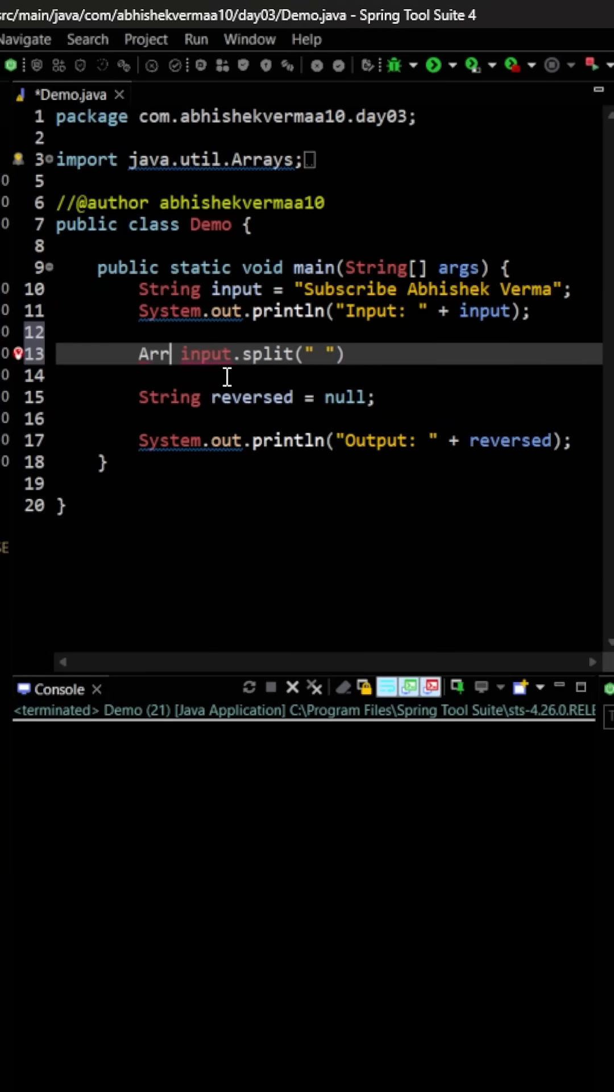
text(ays.)
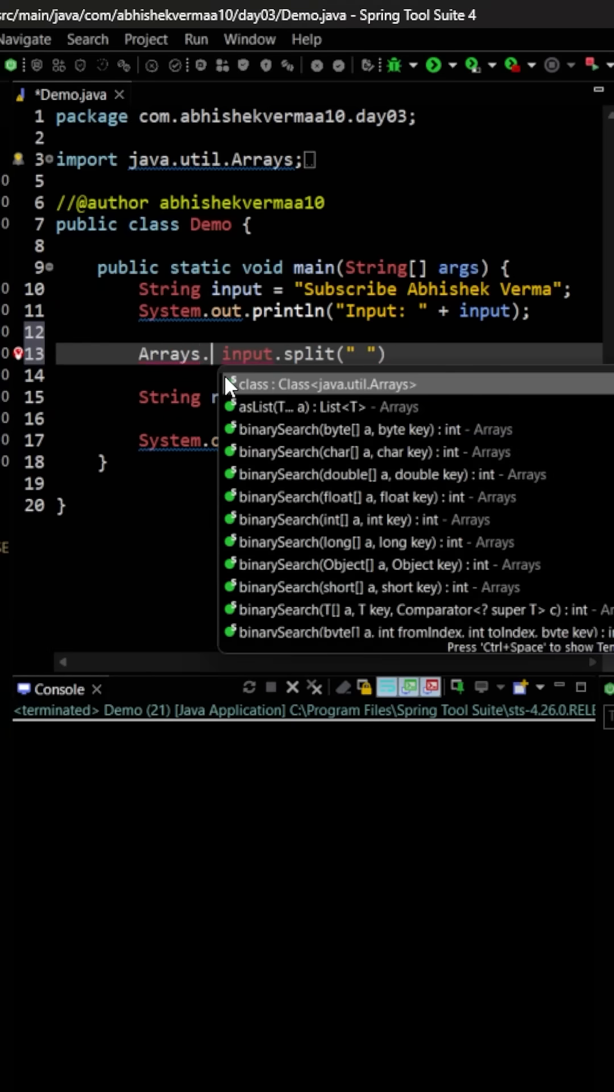
text(stream()
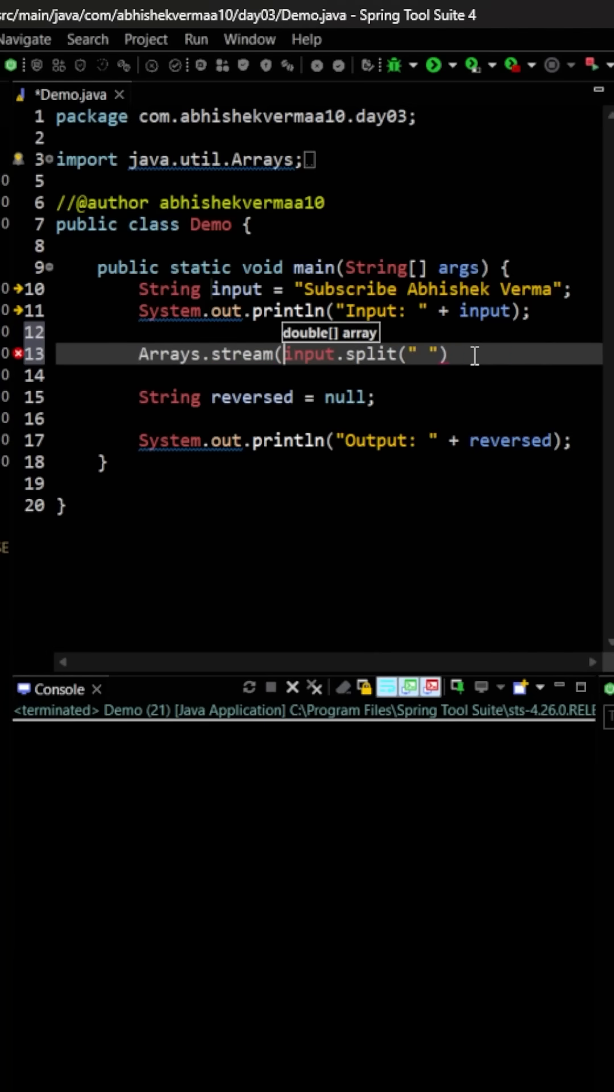
text())
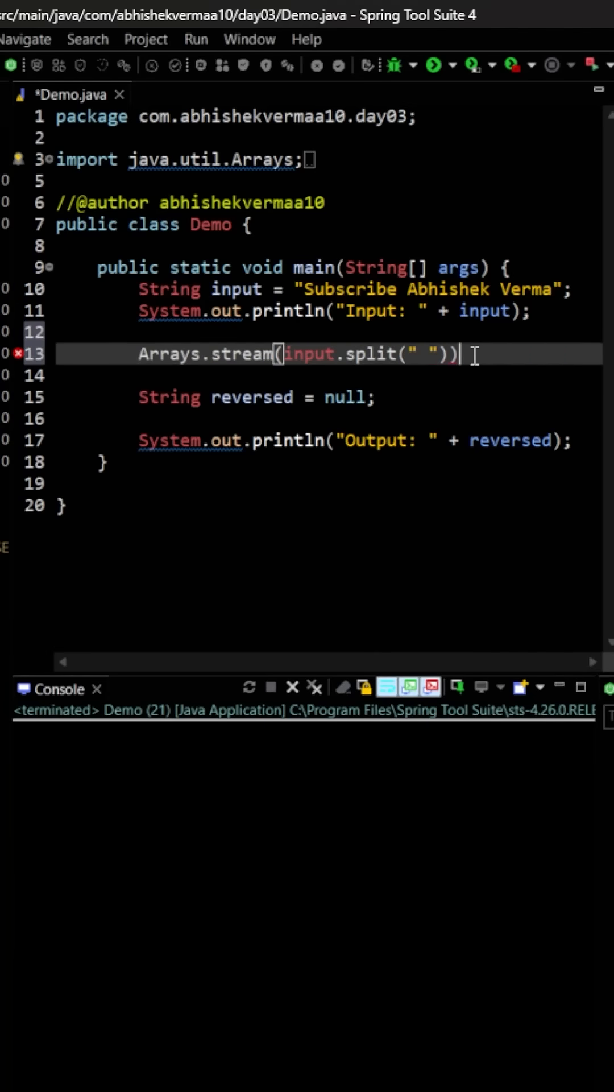
key(enter)
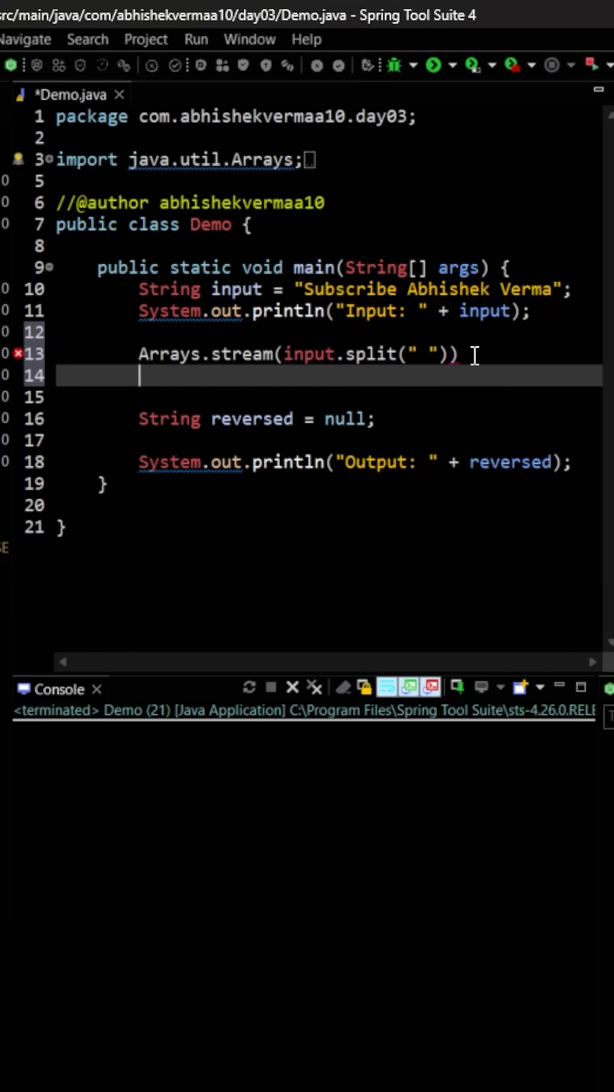
- Add .map(word -> new StringBuilder(word) to the stream chain
text(.map(null)
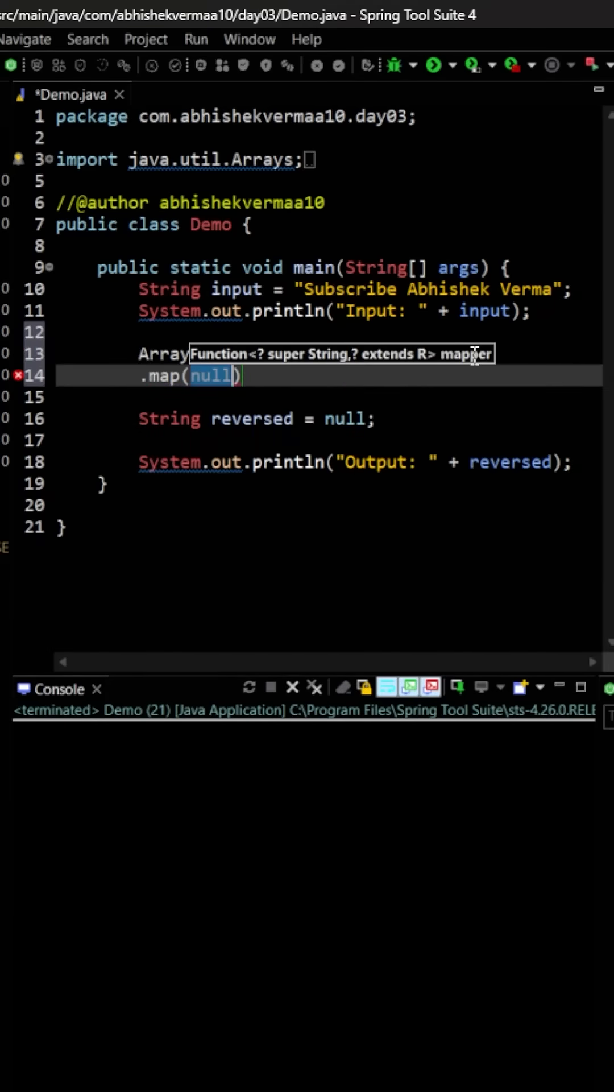
text(word ->)
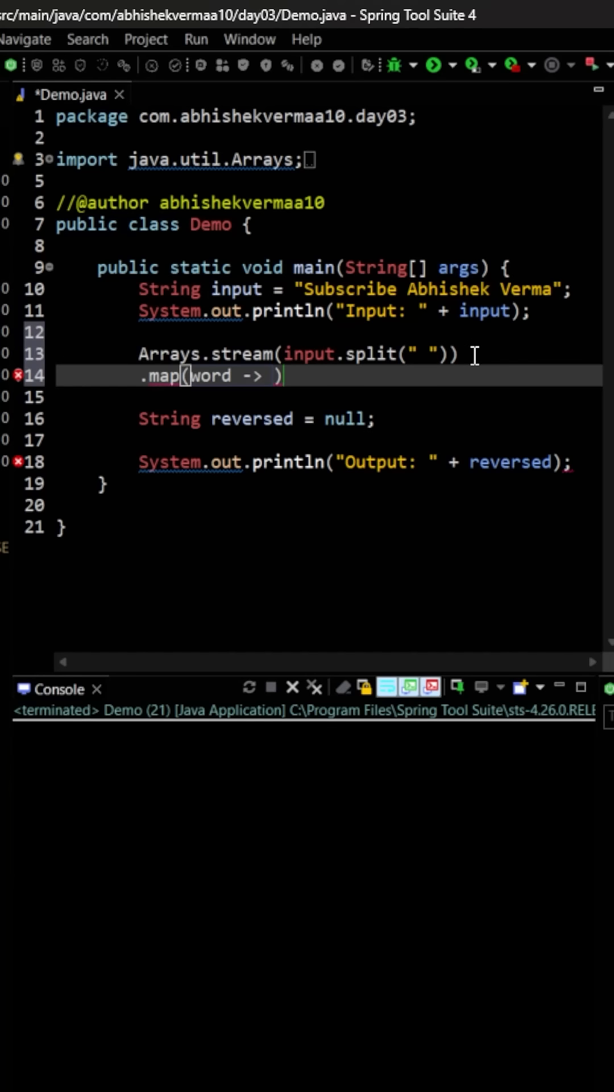
text(new S)
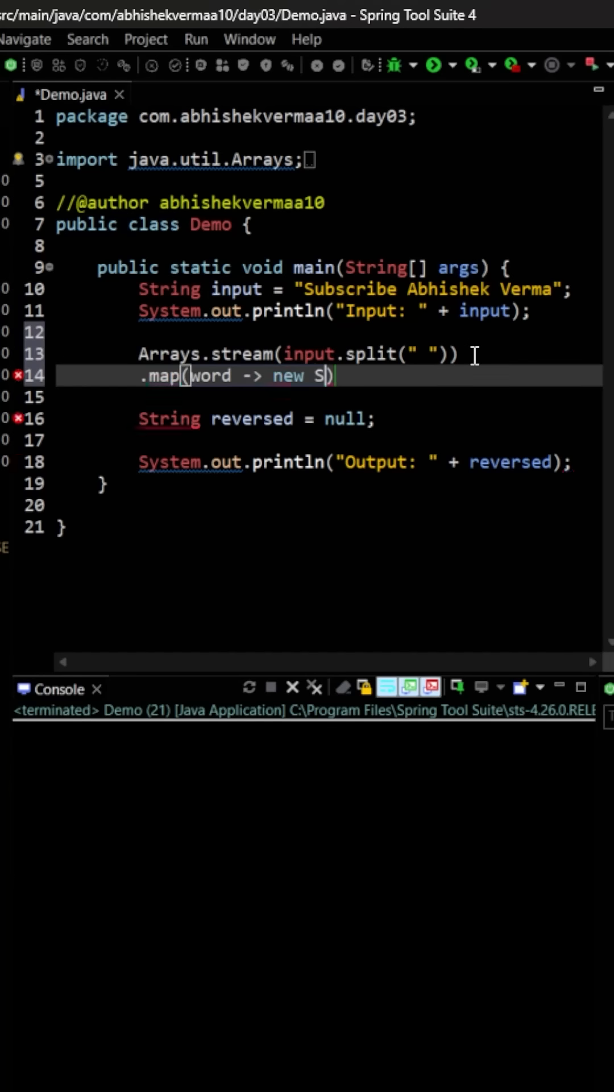
text(tringBuilder()
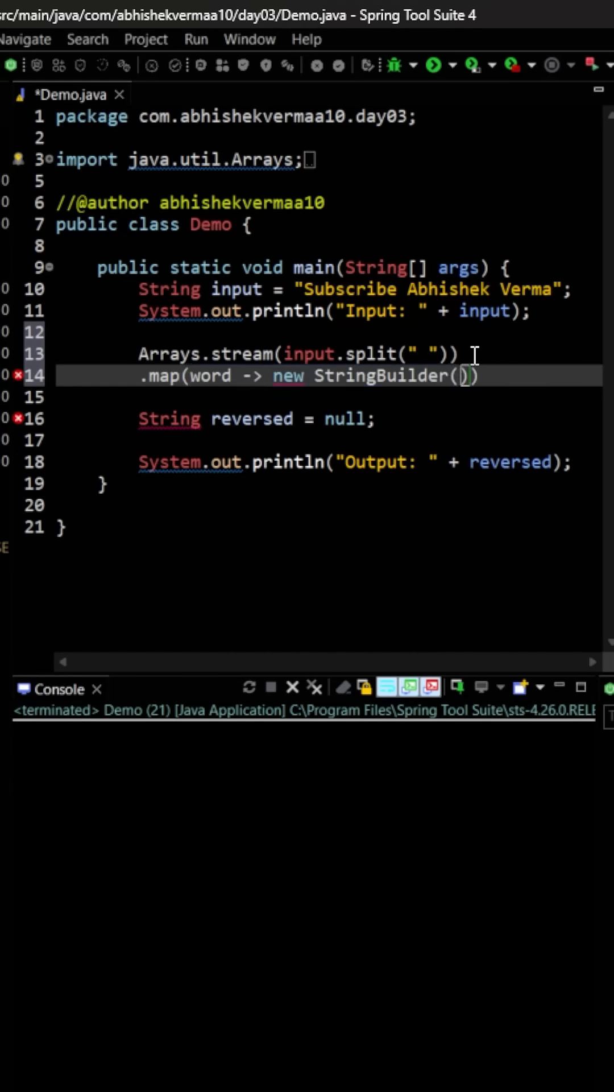
text(word)
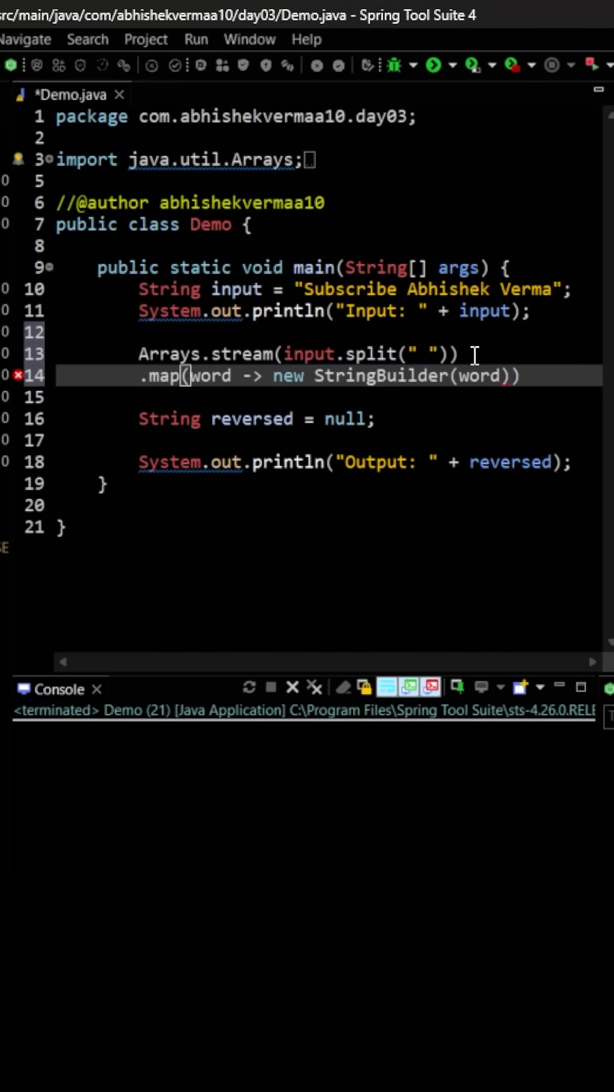
- Complete the mapping with .reverse().toString()) so each word is reversed
text(.reve))
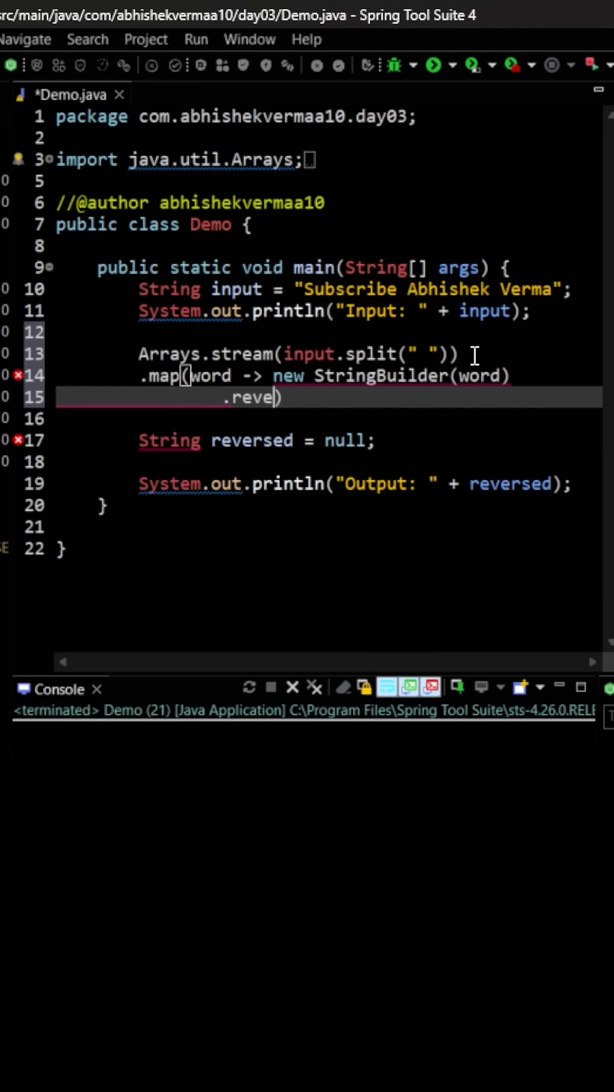
text(rse())
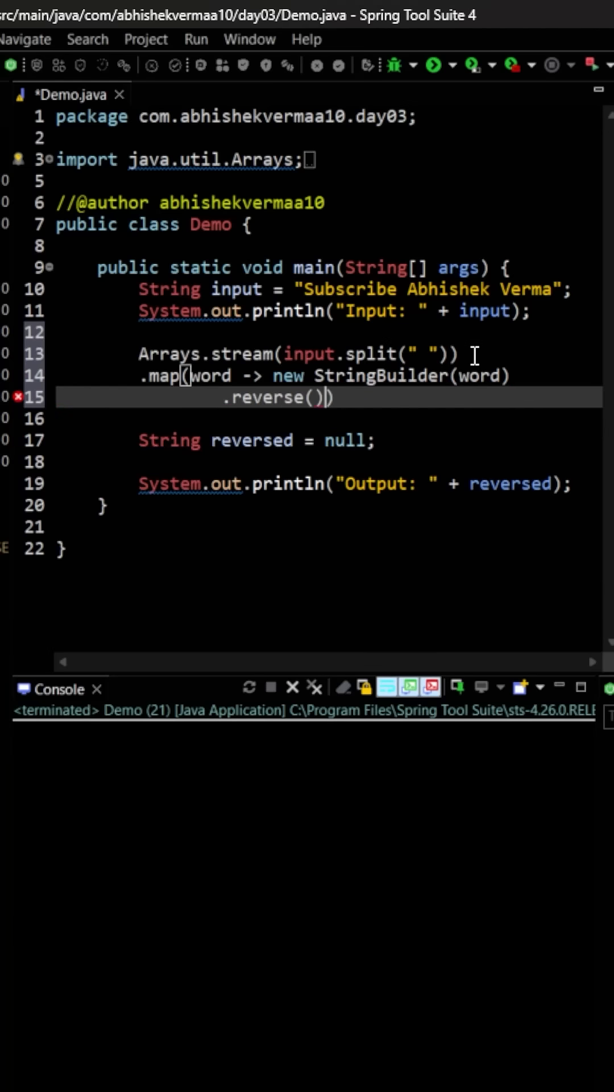
text())
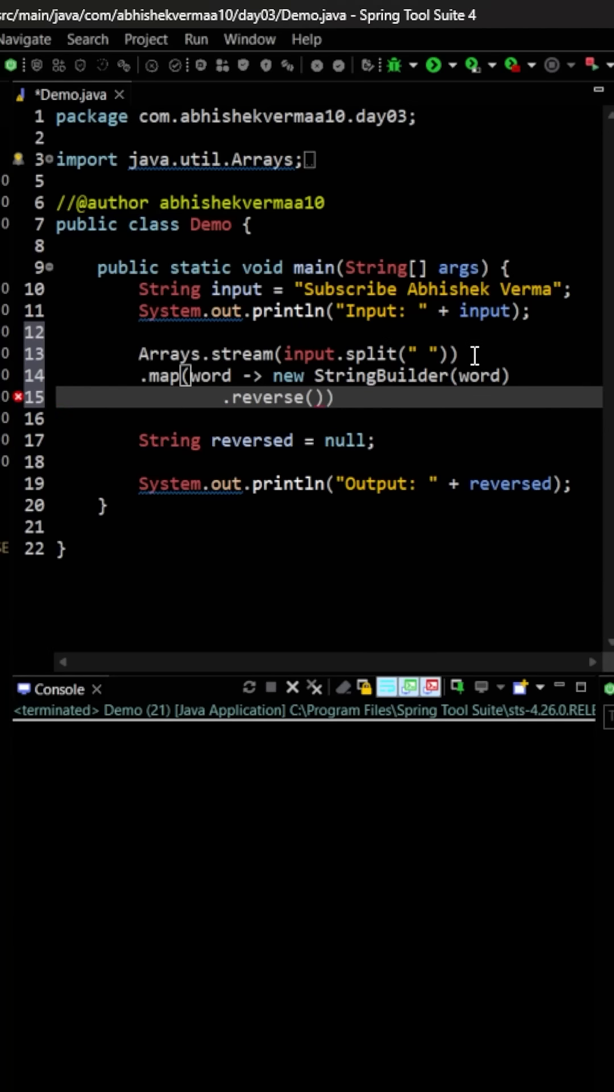
text(.toString()
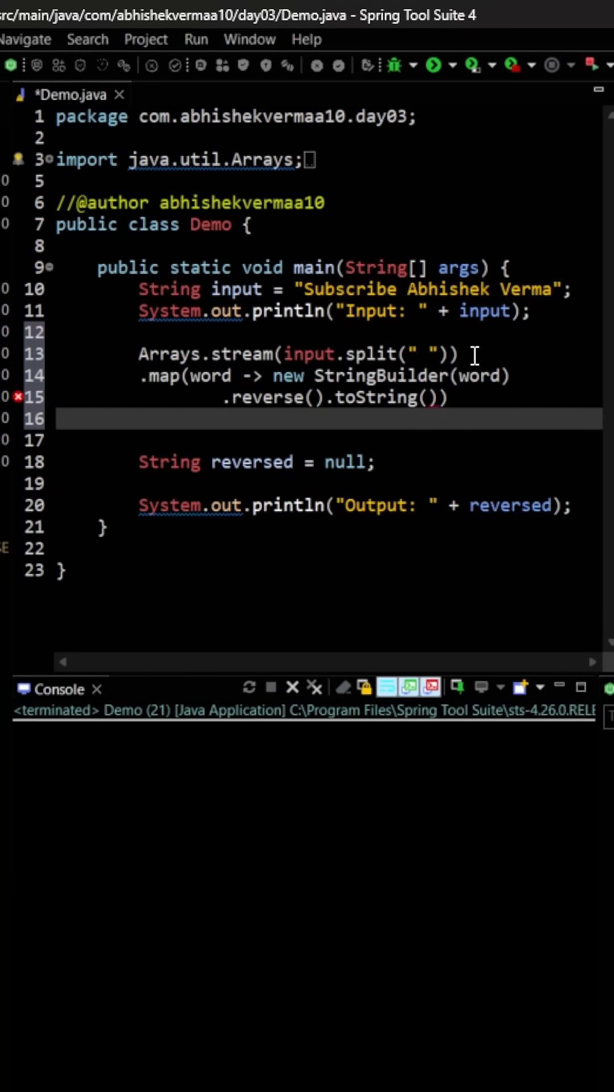
- End the chain with .collect(Collectors.joining(" ")); to rejoin words with spaces
text(.)
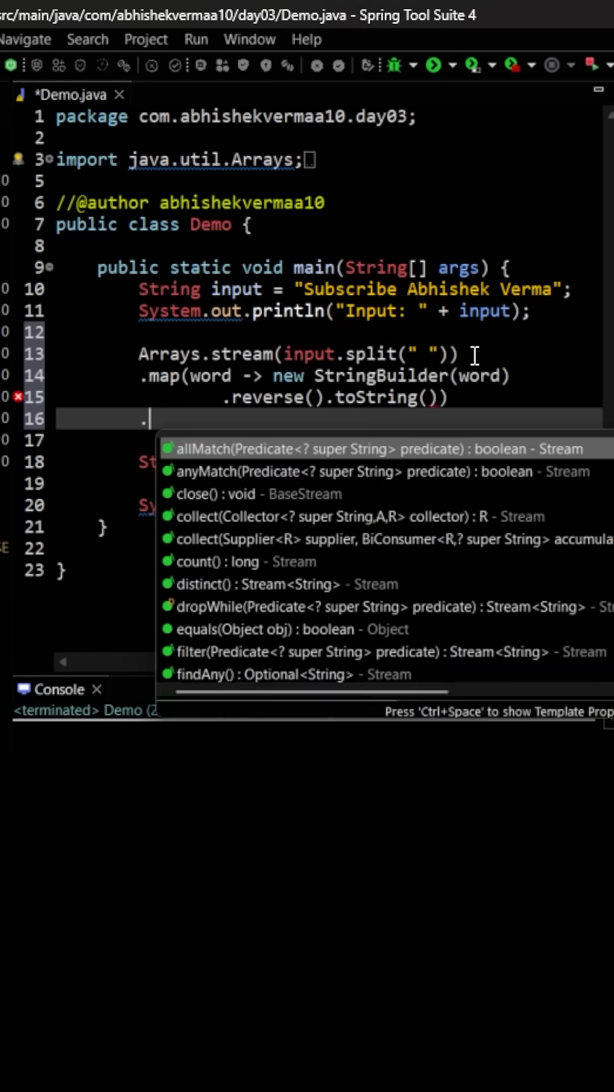
text(collect(null))
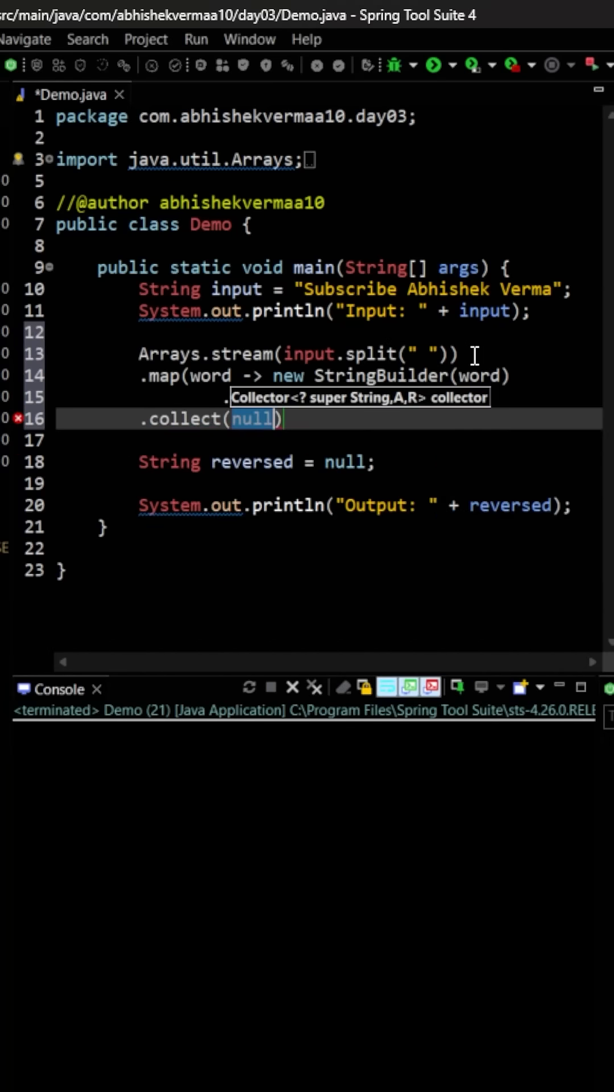
text(Col)
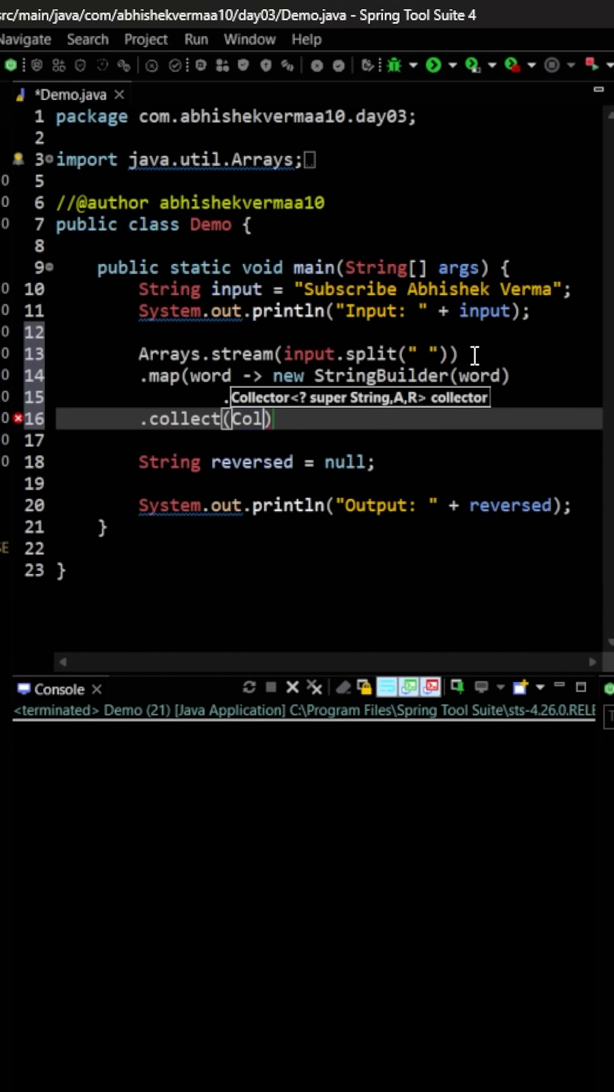
text(lectors.joining()
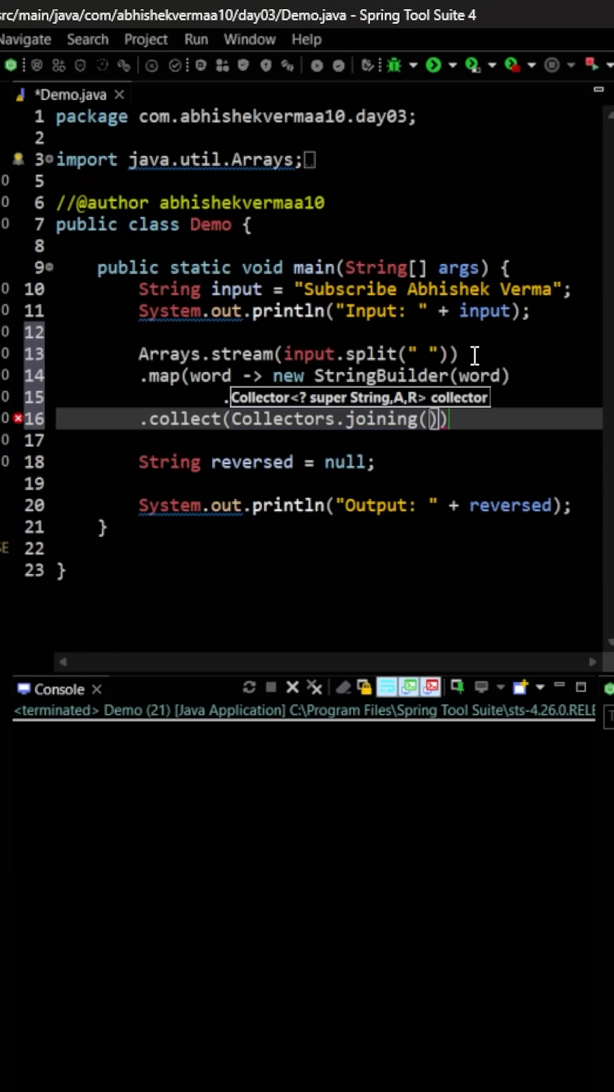
text(" ")
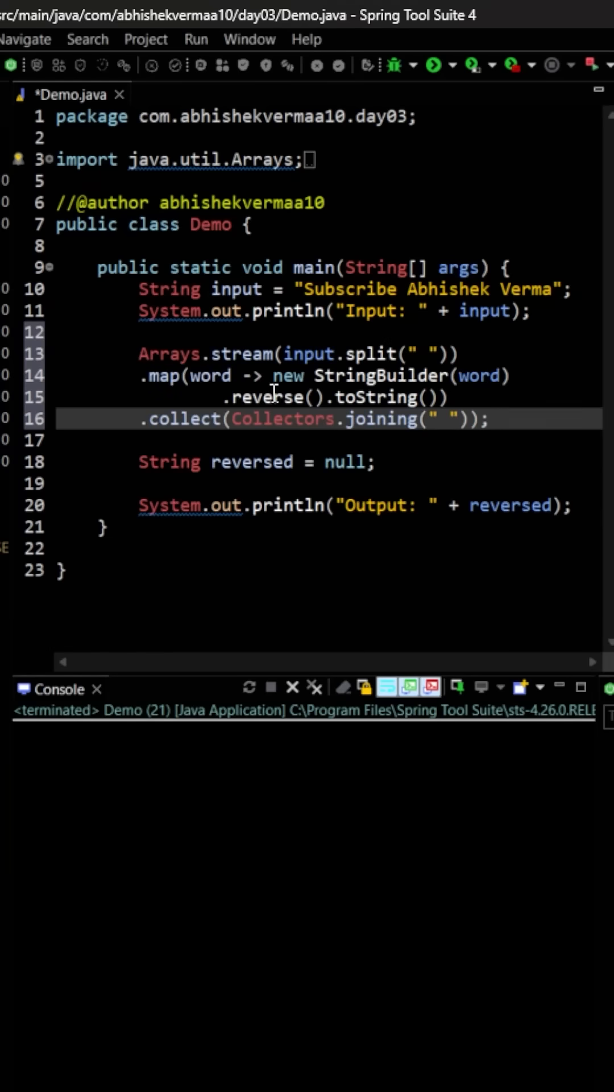
click(489, 419)
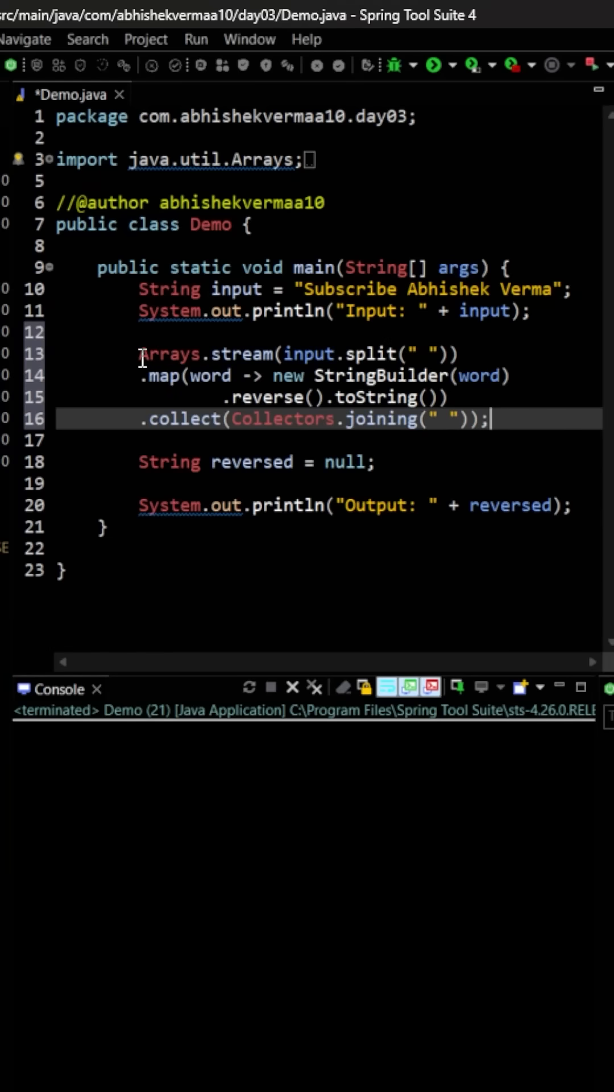
- Move the four-line stream pipeline to replace null as the value of reversed
drag(139, 354, 491, 419)
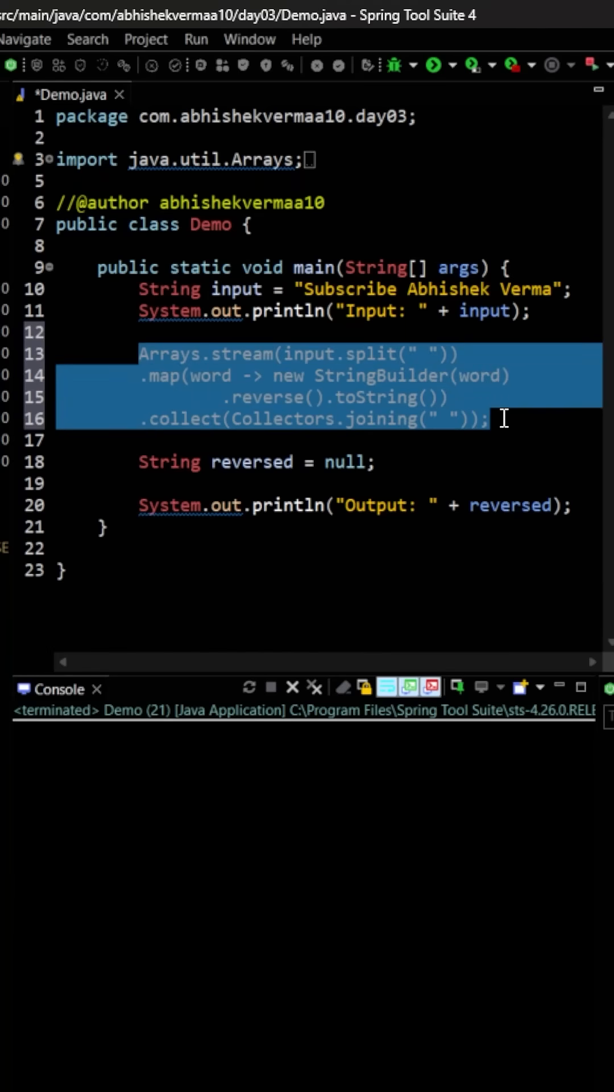
key(Delete)
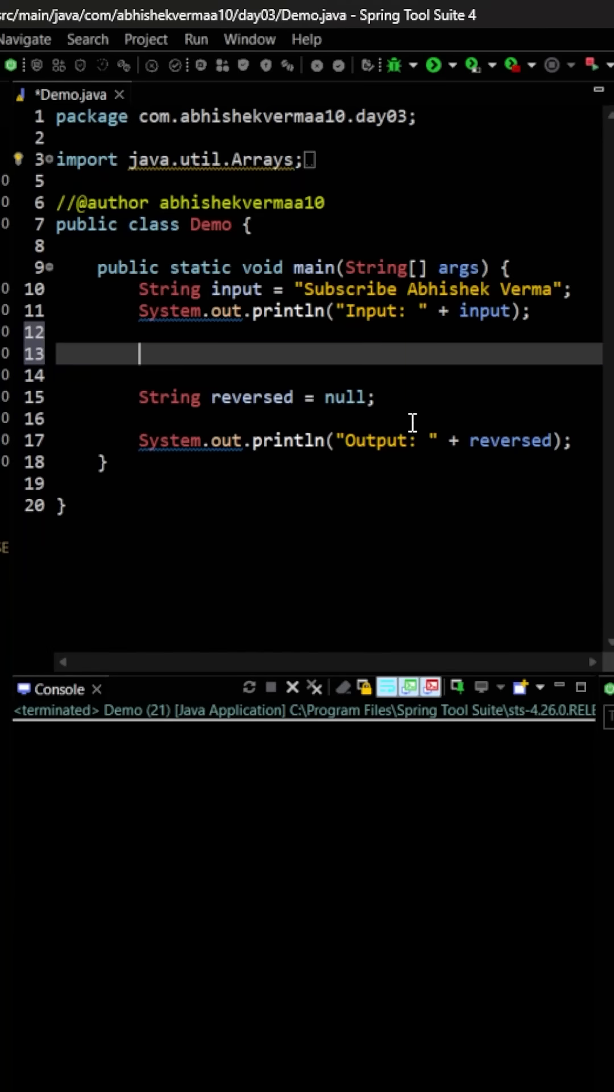
double_click(344, 397)
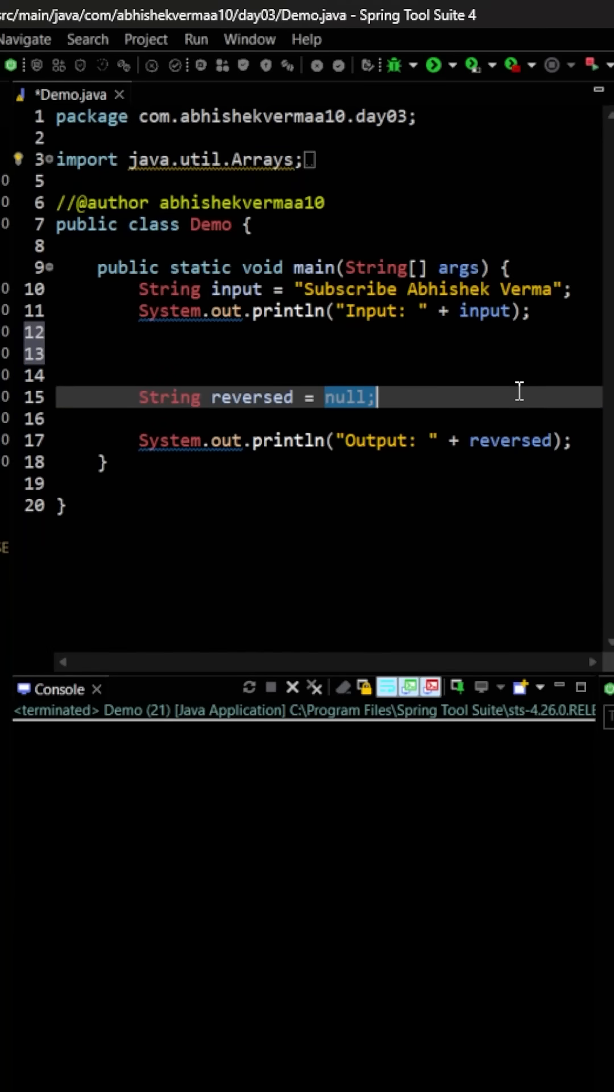
text(Arrays.stream(input.split(" ")).map(word -> new StringBuilder(word).reverse().toString()).collect(Collectors.joining(" "));)
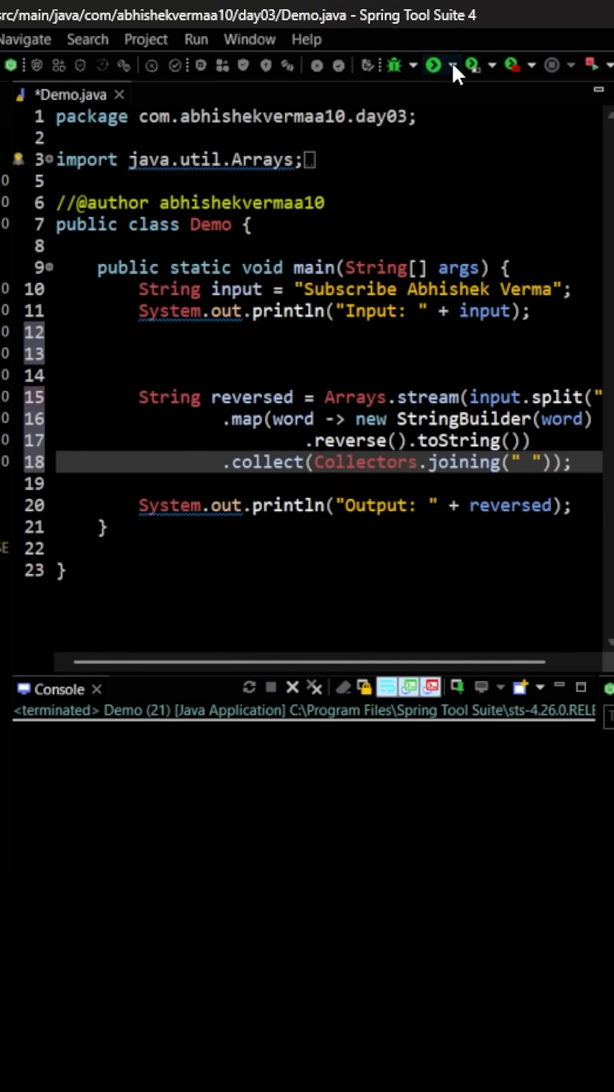
- Run Demo so the console prints Output: ebircsbuS kehsihbA amreV
click(432, 65)
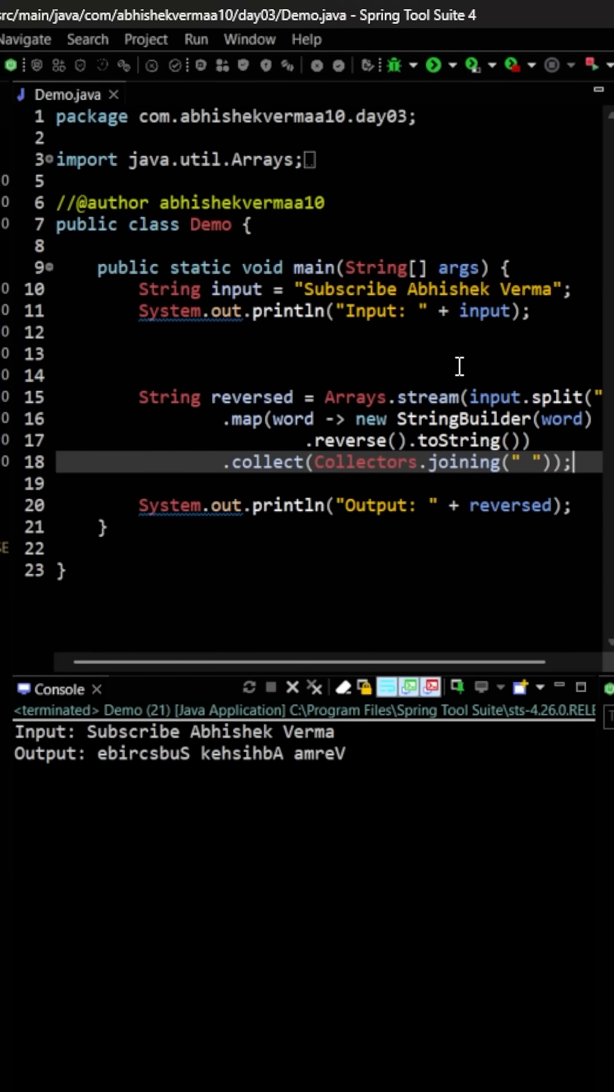
mouse_move(499, 298)
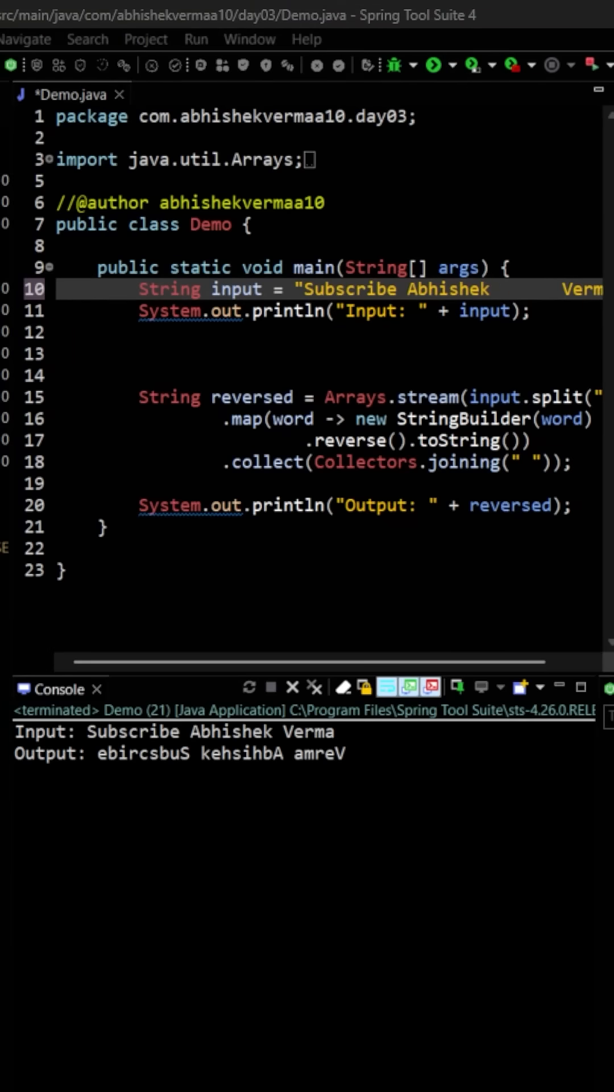
- Rerun with the spaced input, then change the split pattern to "\\s+"
key(ctrl+s)
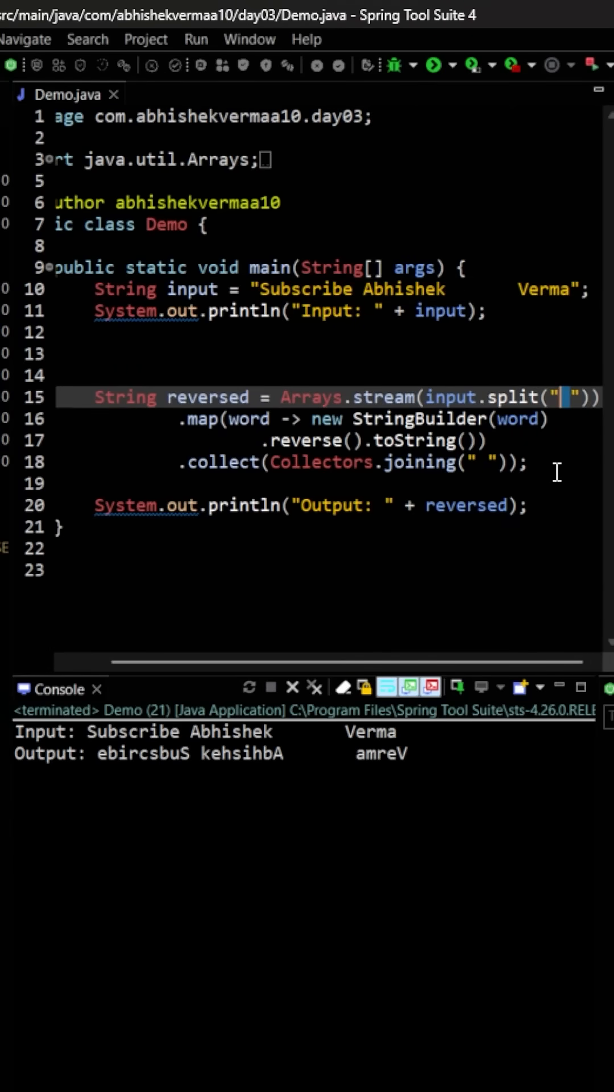
text(\\s)
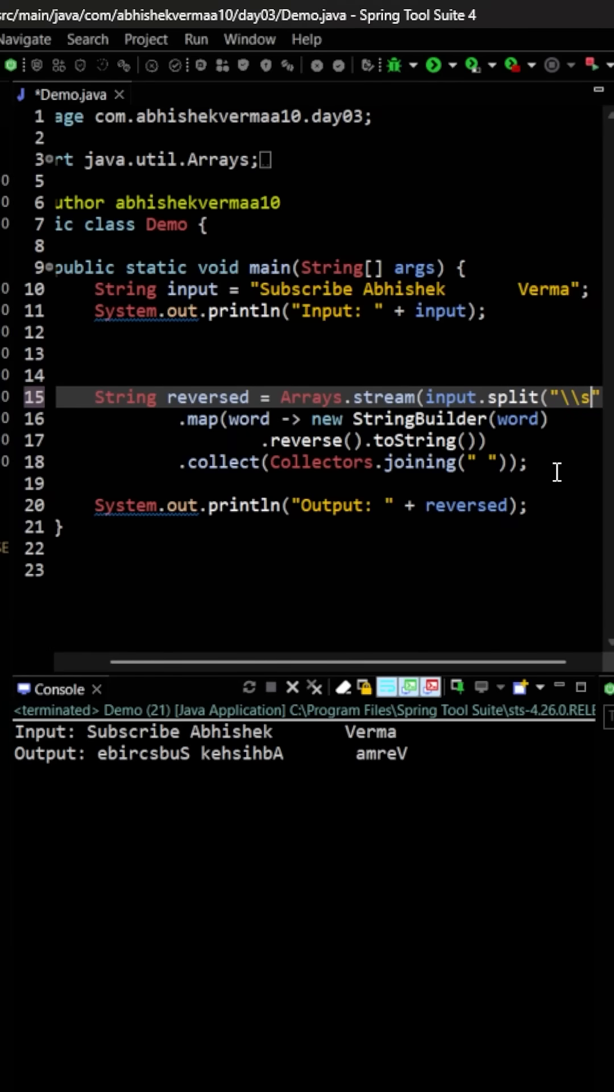
text(+)
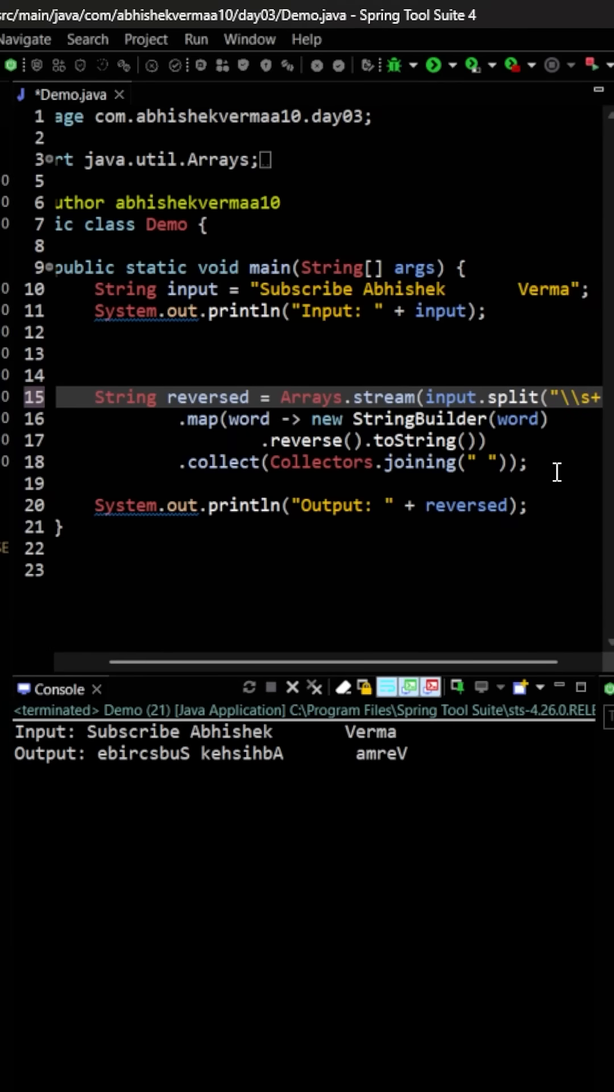